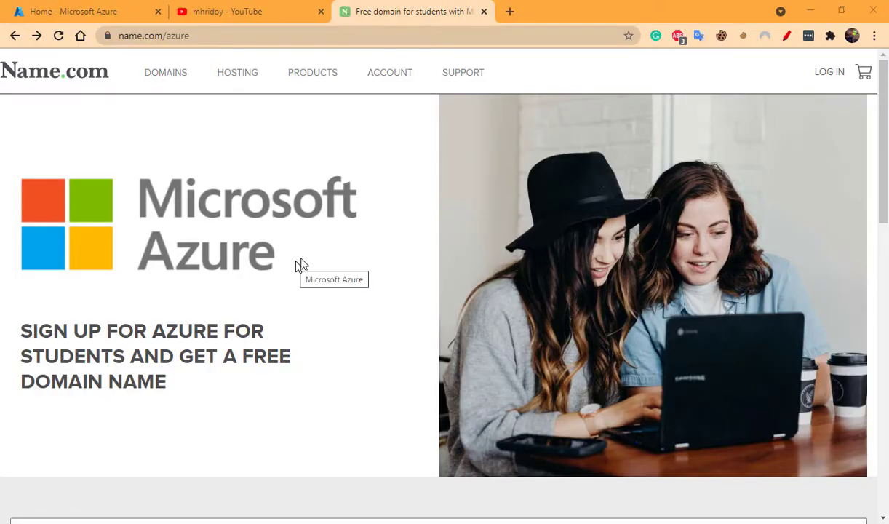
pyautogui.moveTo(315, 261)
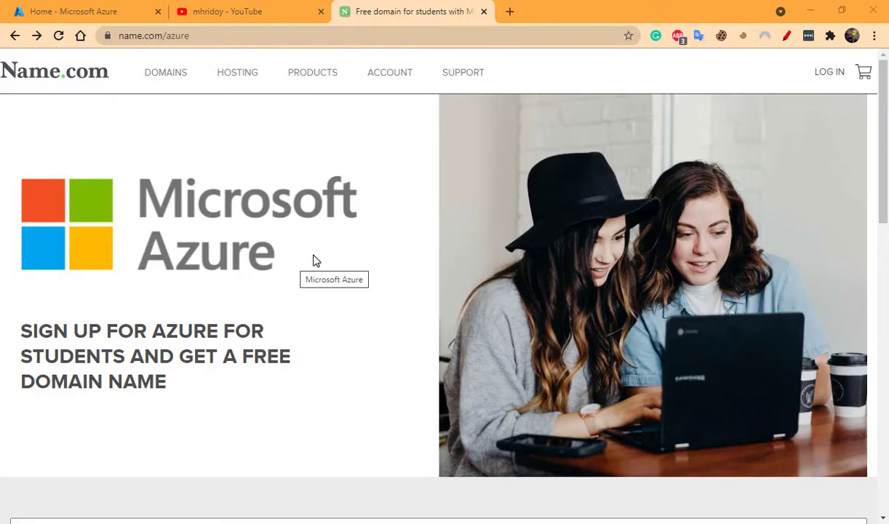
# Follow Name.com's Azure for Students link to the $100-credit, no-credit-card sign-up page.
pyautogui.scroll(-3)
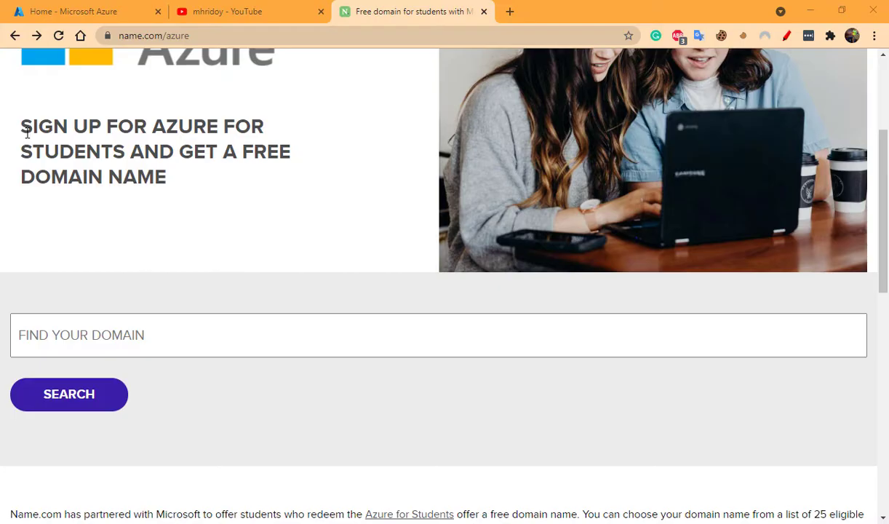
pyautogui.moveTo(20, 126); pyautogui.dragTo(218, 126)
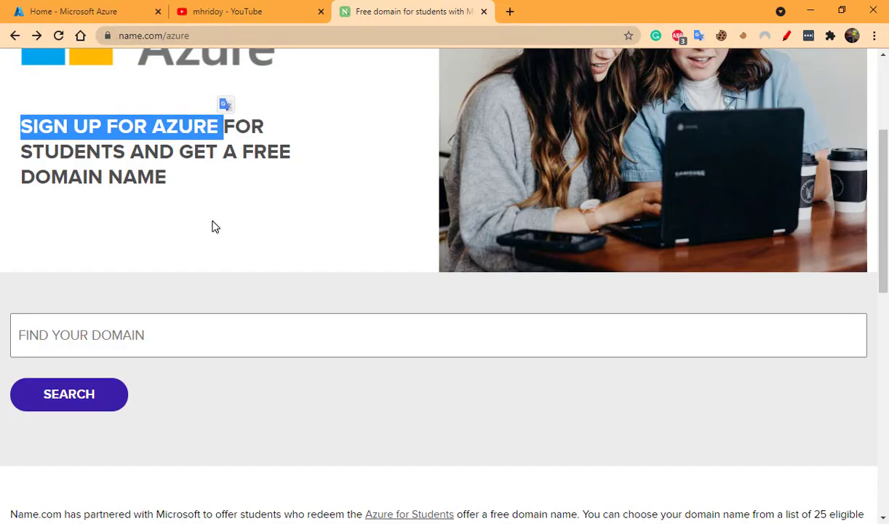
pyautogui.scroll(3)
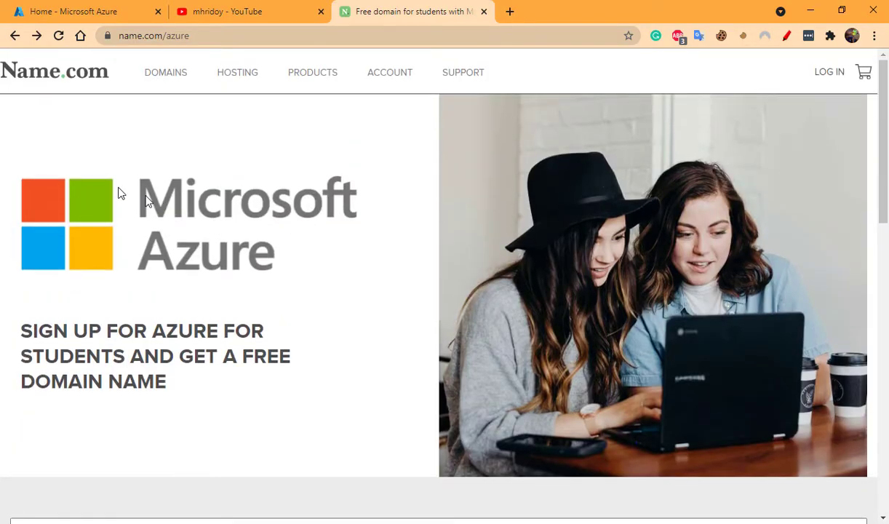
pyautogui.moveTo(86, 99)
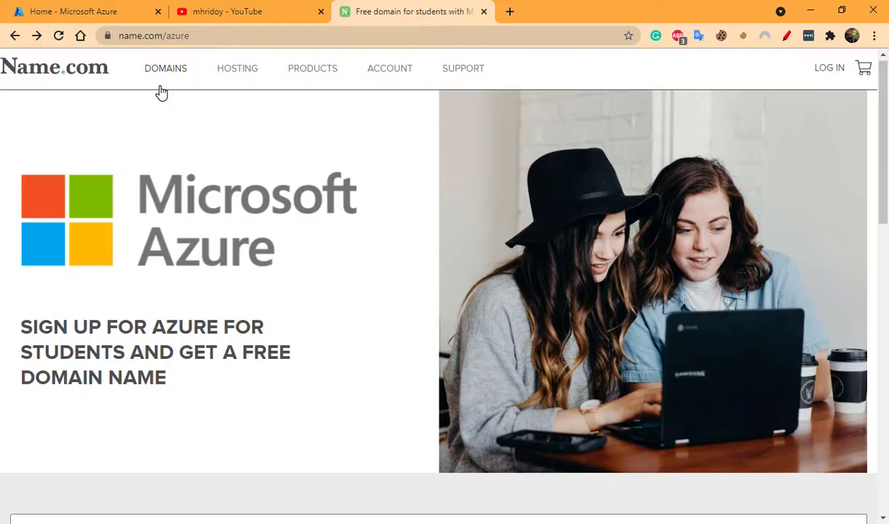
pyautogui.scroll(-3)
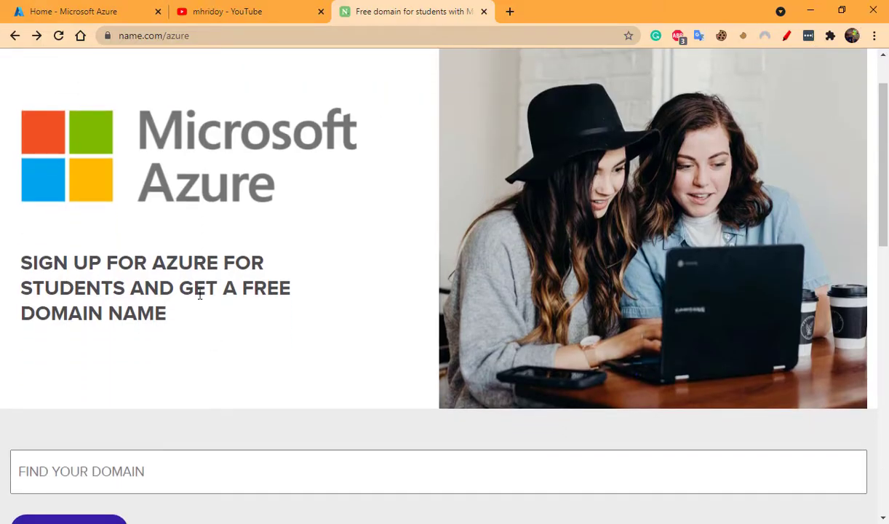
pyautogui.moveTo(435, 279)
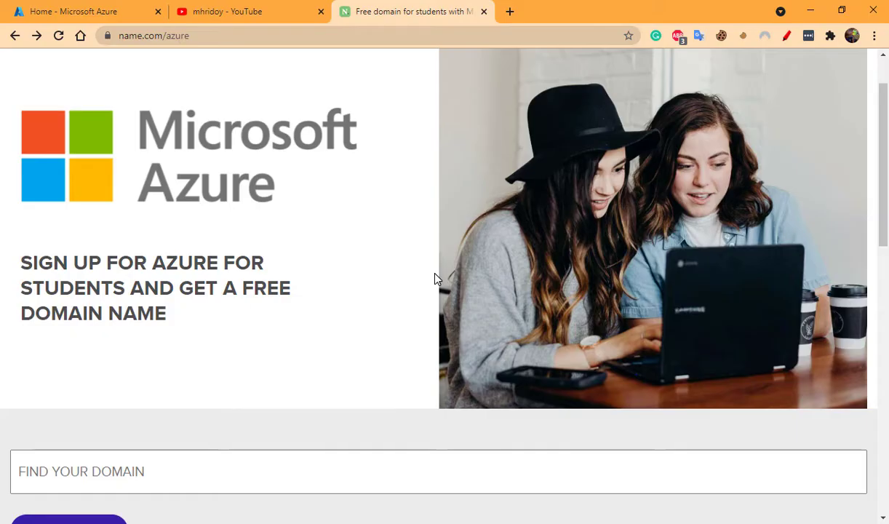
pyautogui.scroll(-3)
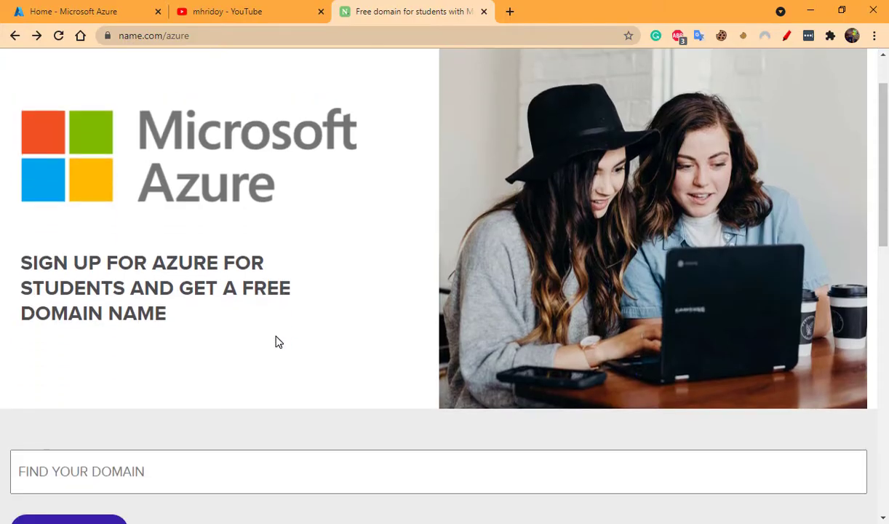
pyautogui.scroll(-3)
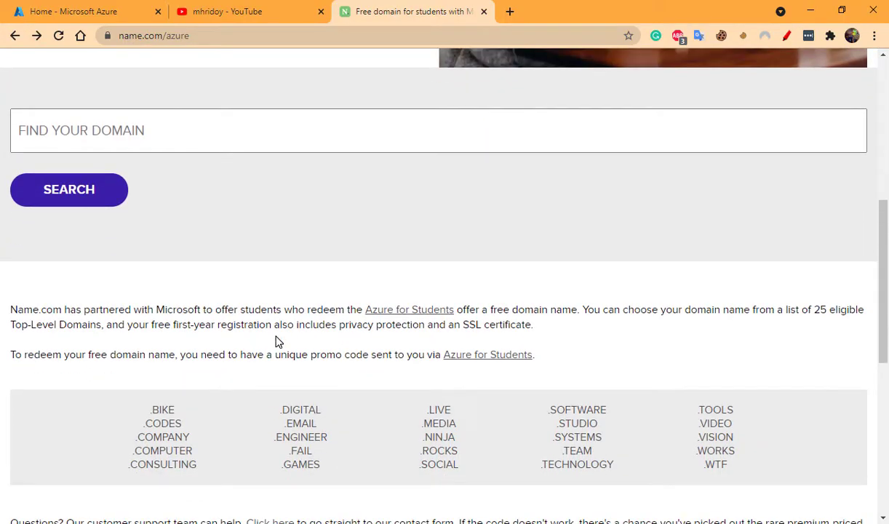
pyautogui.moveTo(430, 339)
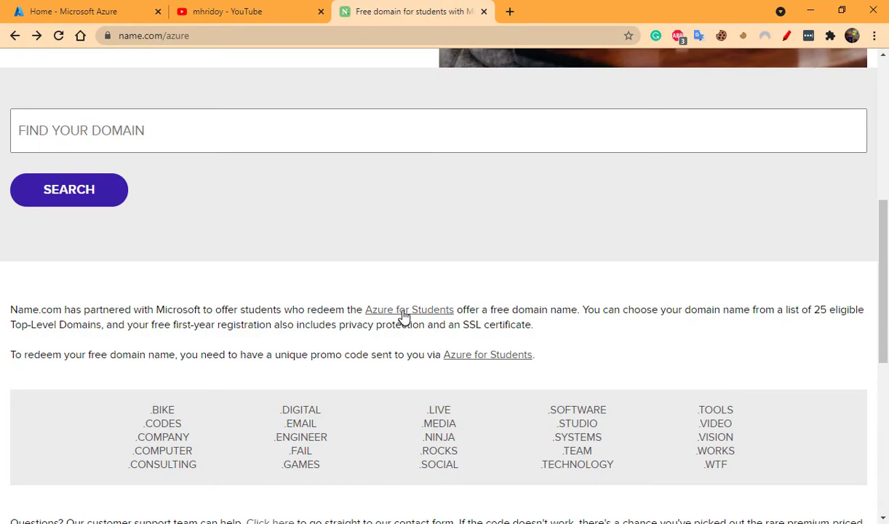
pyautogui.moveTo(409, 316)
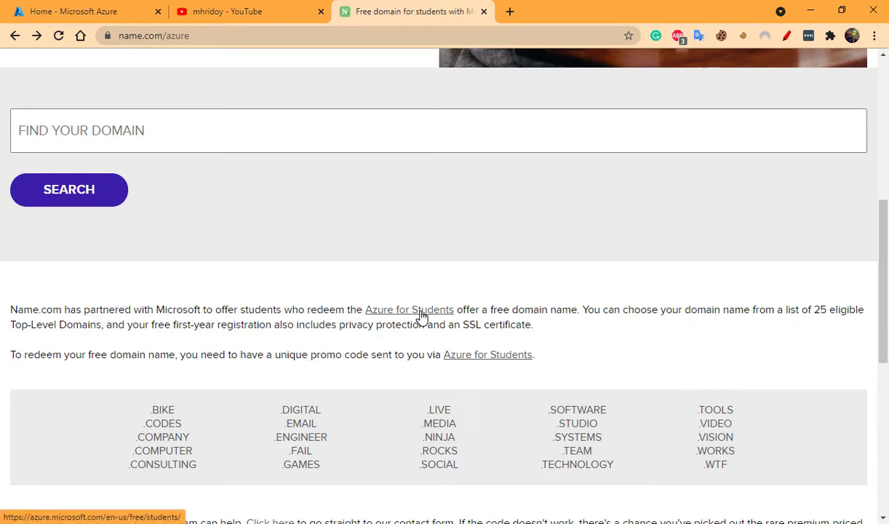
pyautogui.click(409, 309)
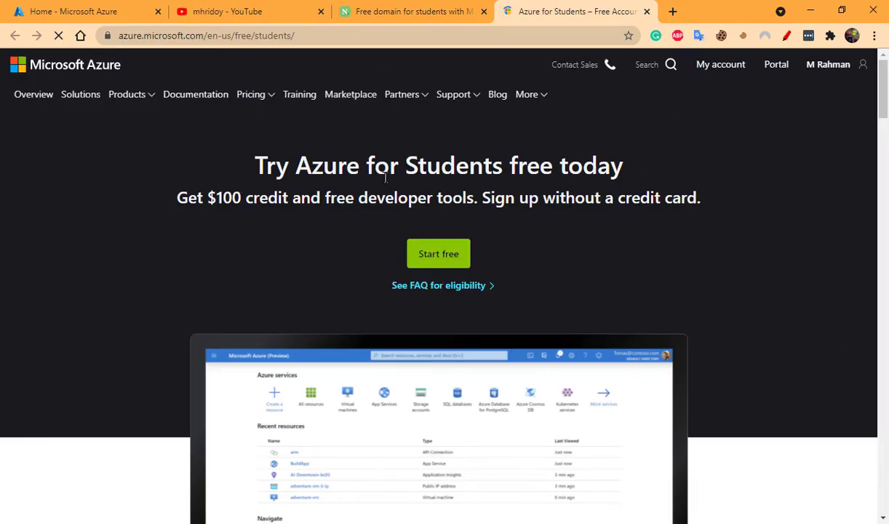
pyautogui.moveTo(776, 65)
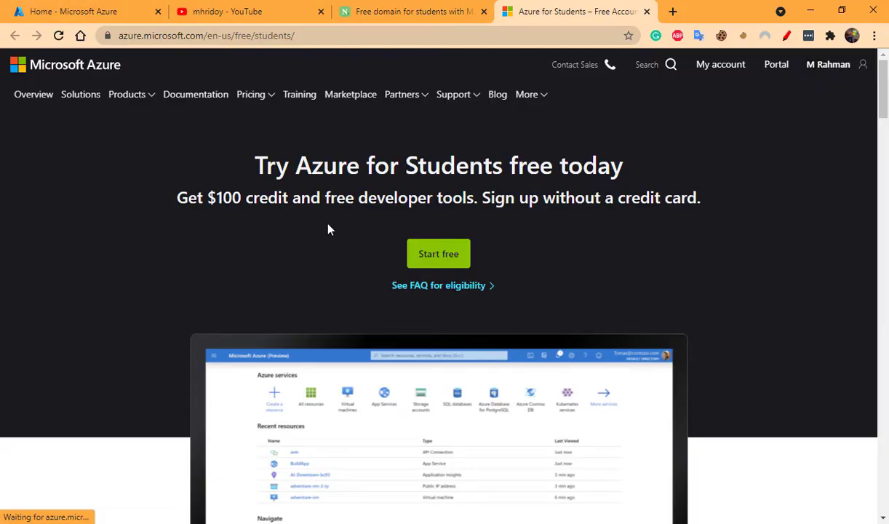
pyautogui.moveTo(447, 231)
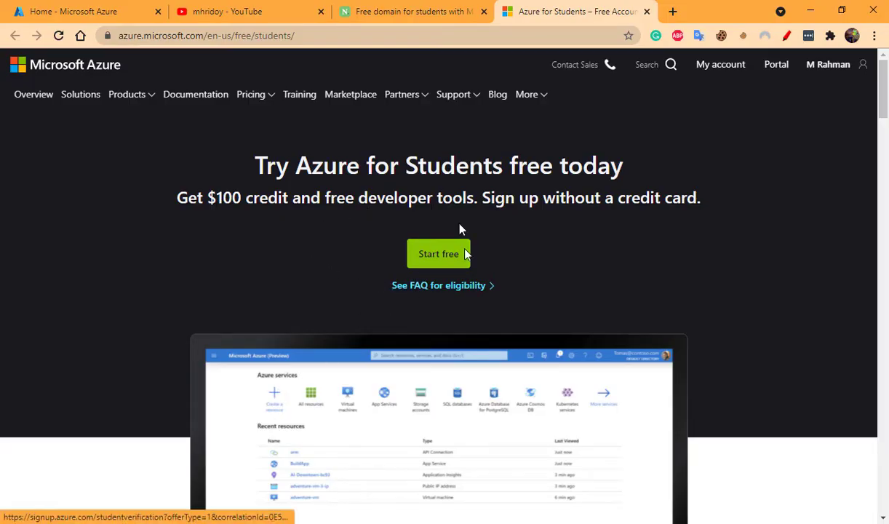
pyautogui.moveTo(273, 189)
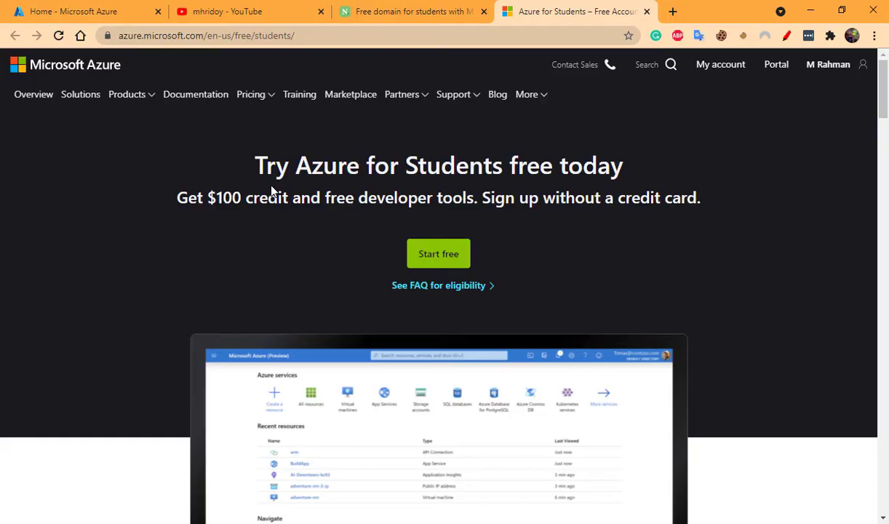
pyautogui.moveTo(242, 224)
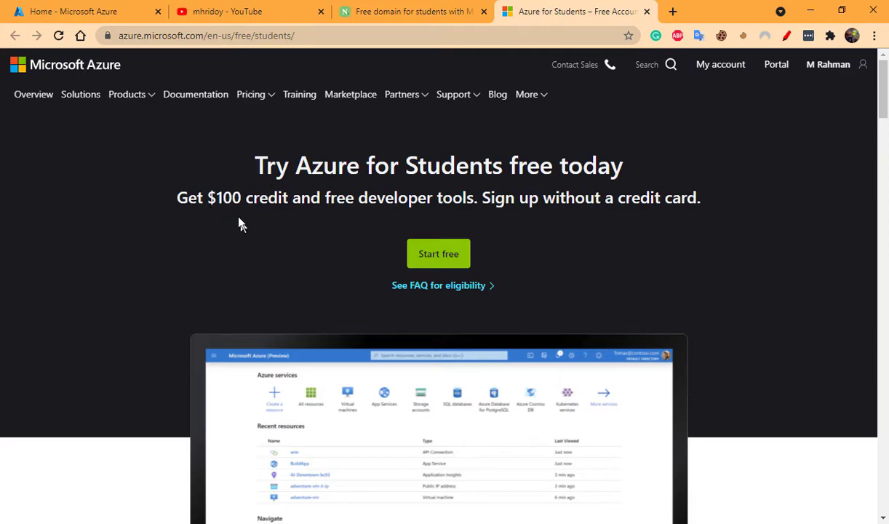
pyautogui.moveTo(206, 197); pyautogui.dragTo(439, 197)
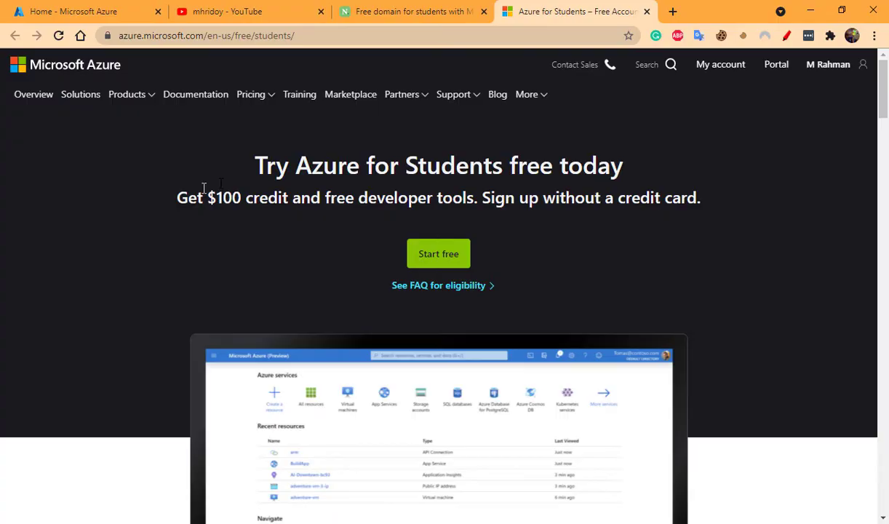
pyautogui.moveTo(336, 228)
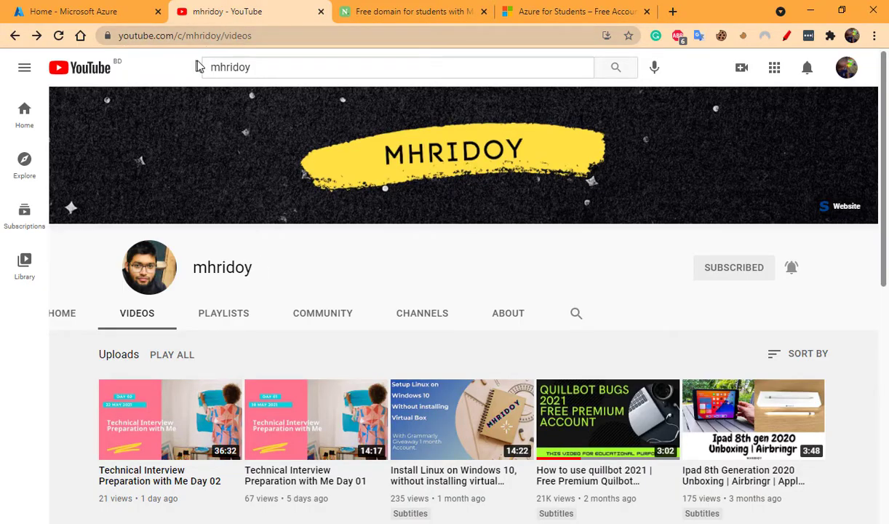
pyautogui.scroll(-3)
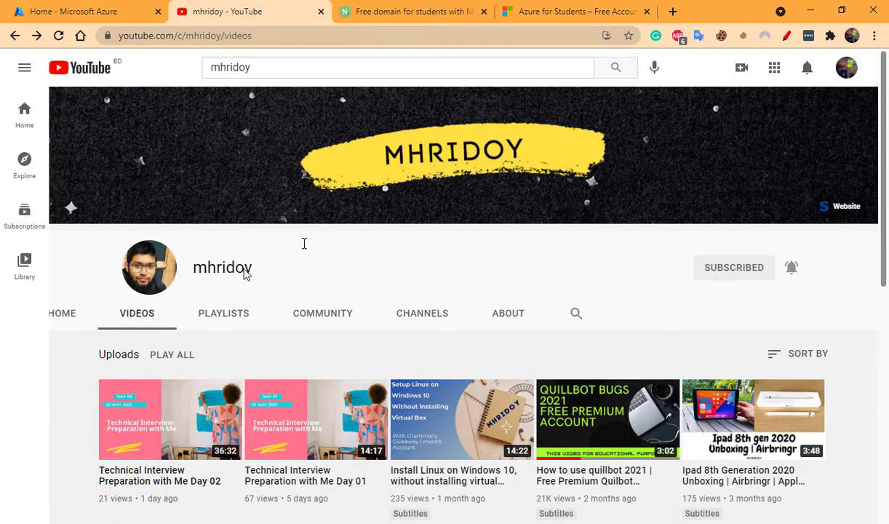
pyautogui.scroll(-3)
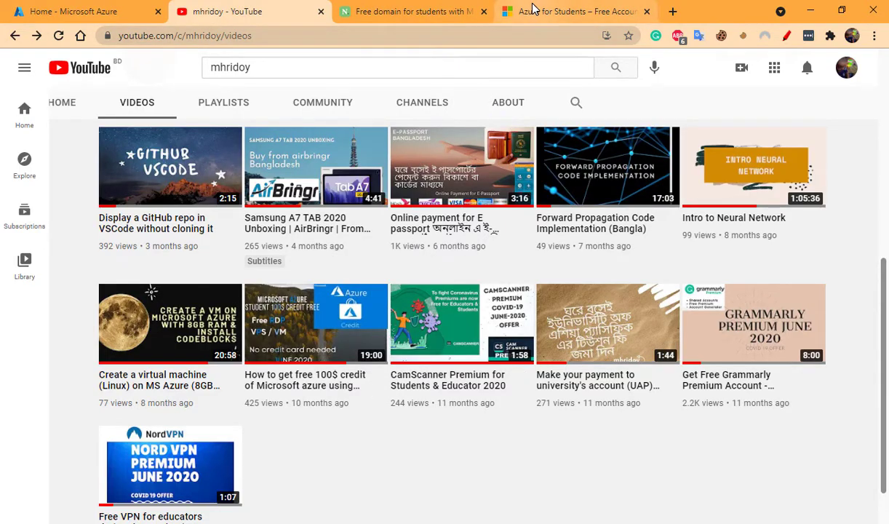
# Return to the Azure for Students tab and go to the Azure portal home.
pyautogui.click(571, 12)
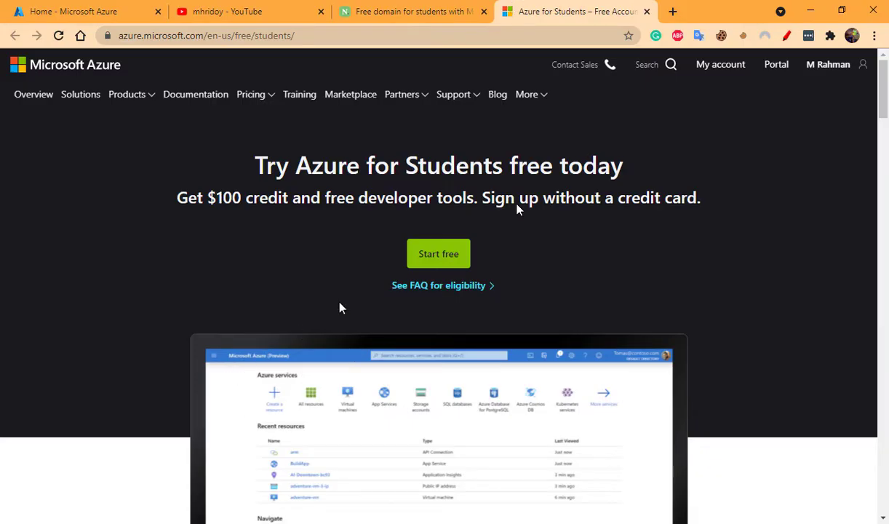
pyautogui.moveTo(588, 296)
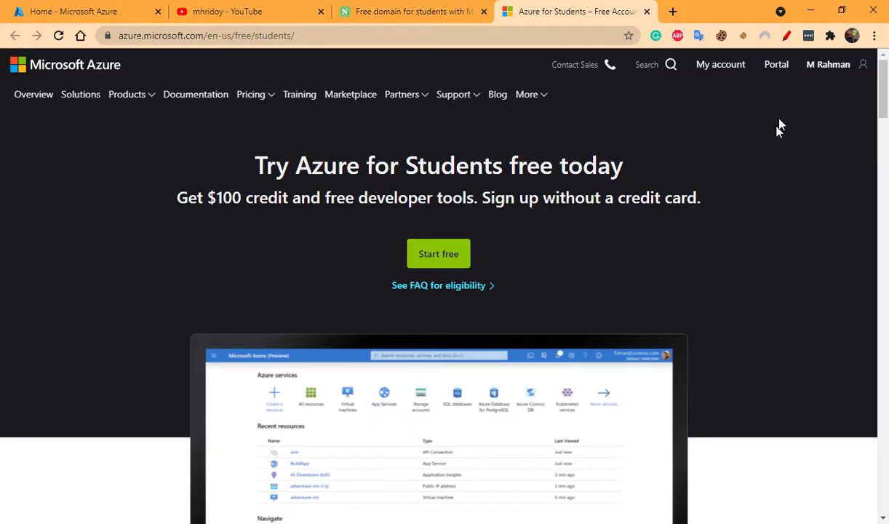
pyautogui.click(775, 64)
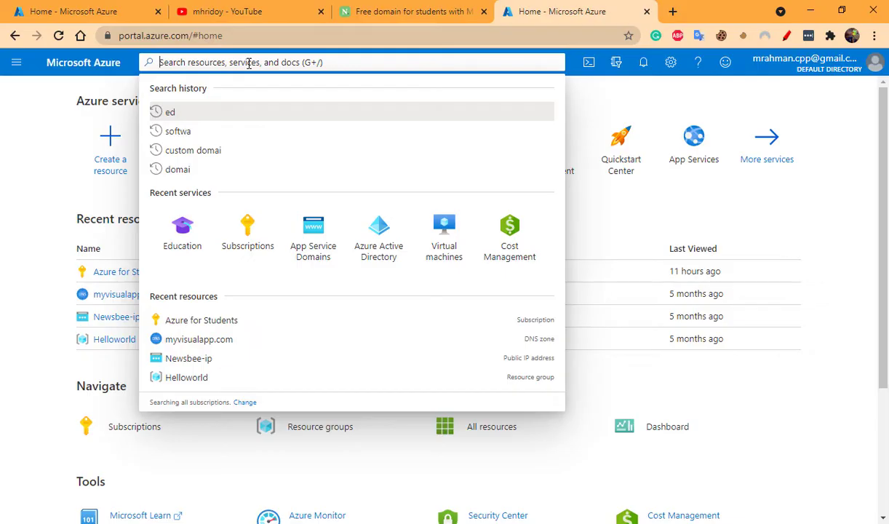
# Search the portal for 'education' and open the Education service overview.
pyautogui.write('education')
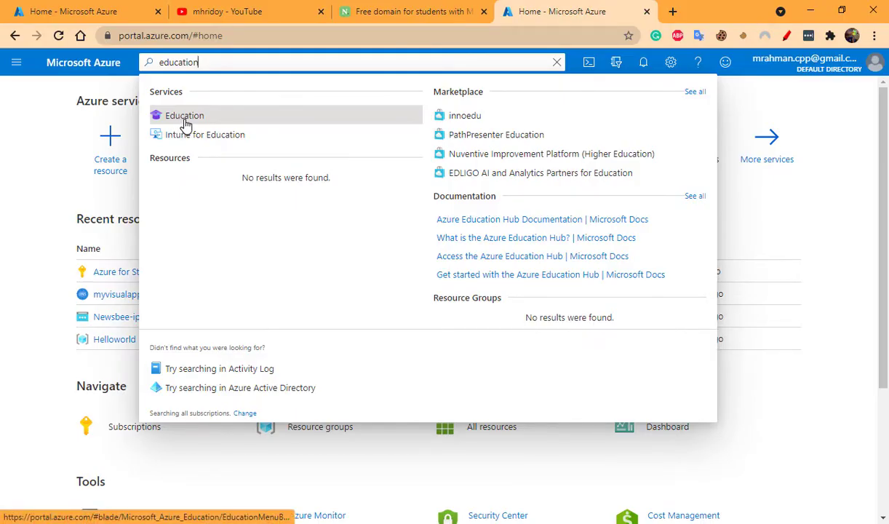
pyautogui.click(184, 115)
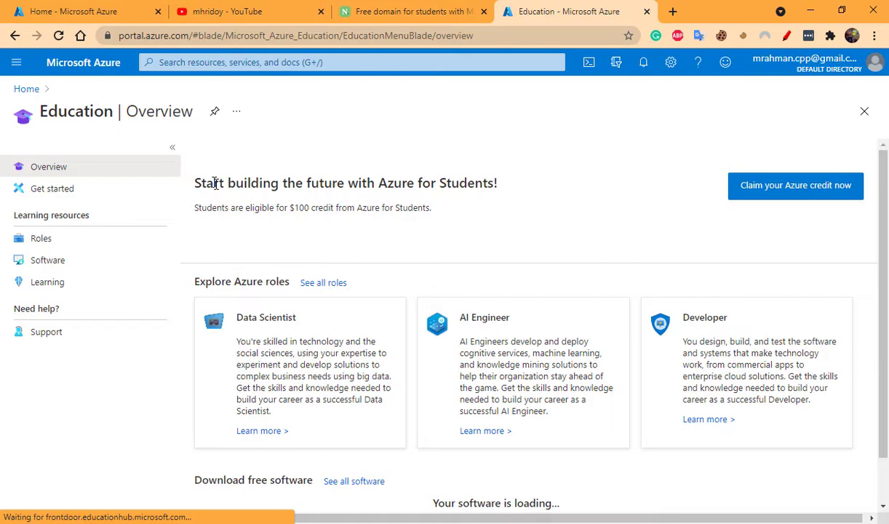
# Open the Education Software catalog and scroll to the Name.com domain and security tile.
pyautogui.click(48, 259)
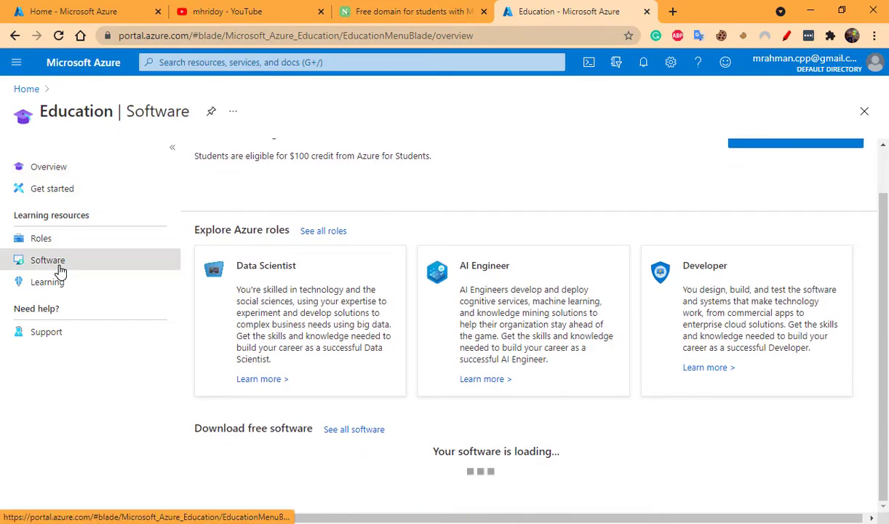
pyautogui.click(47, 260)
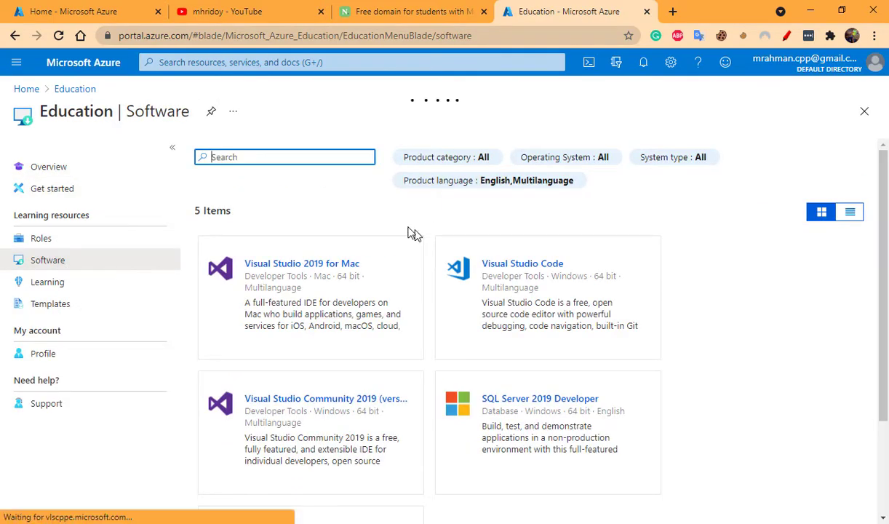
pyautogui.scroll(-3)
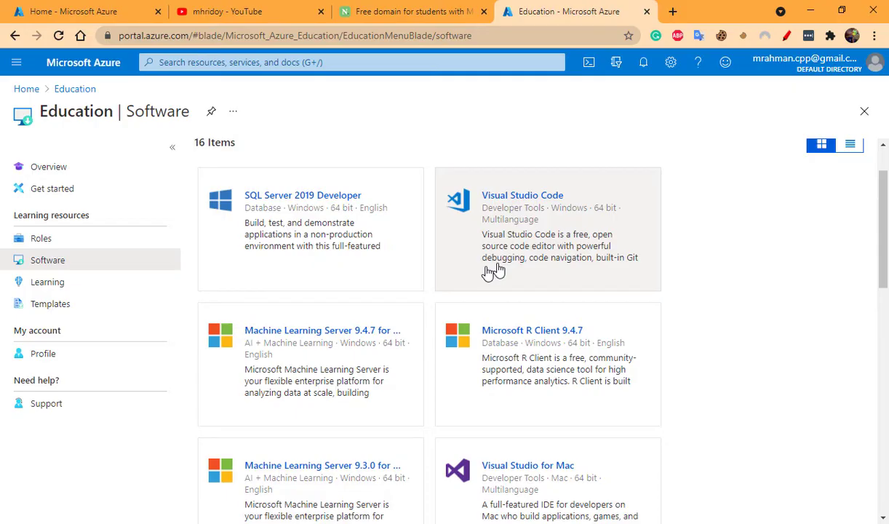
pyautogui.scroll(-3)
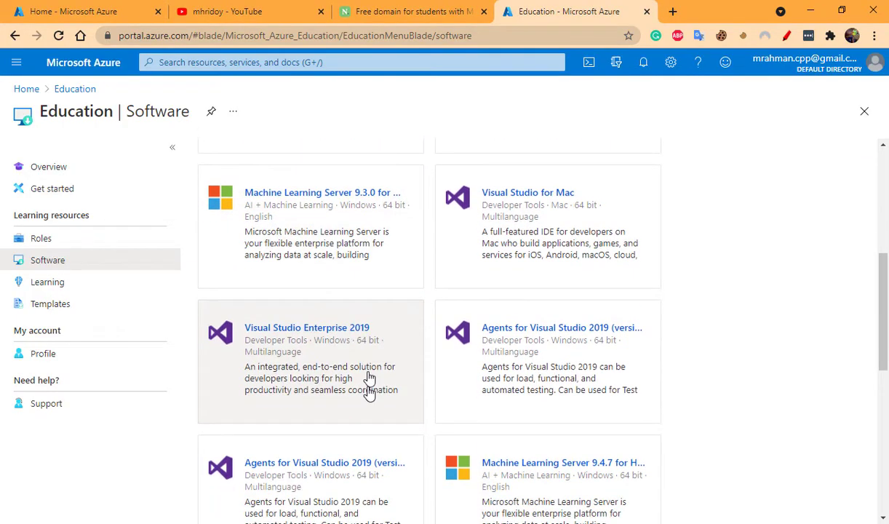
pyautogui.scroll(-3)
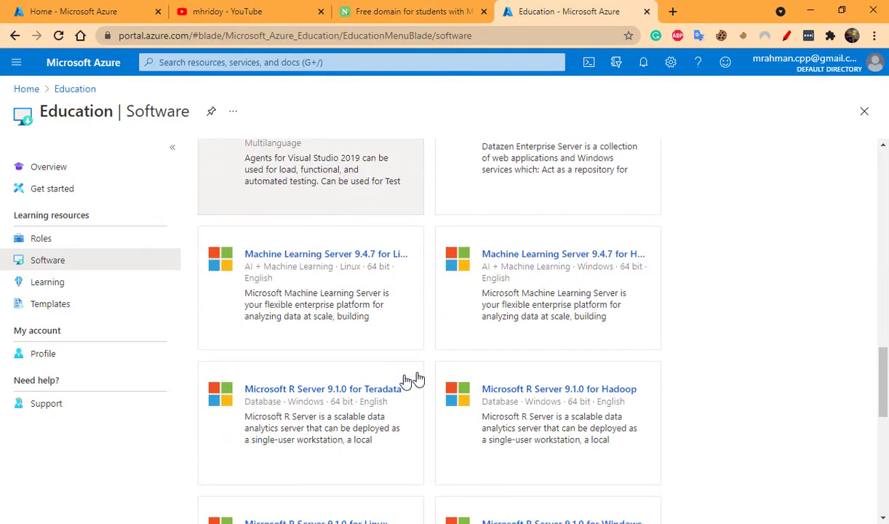
pyautogui.scroll(-3)
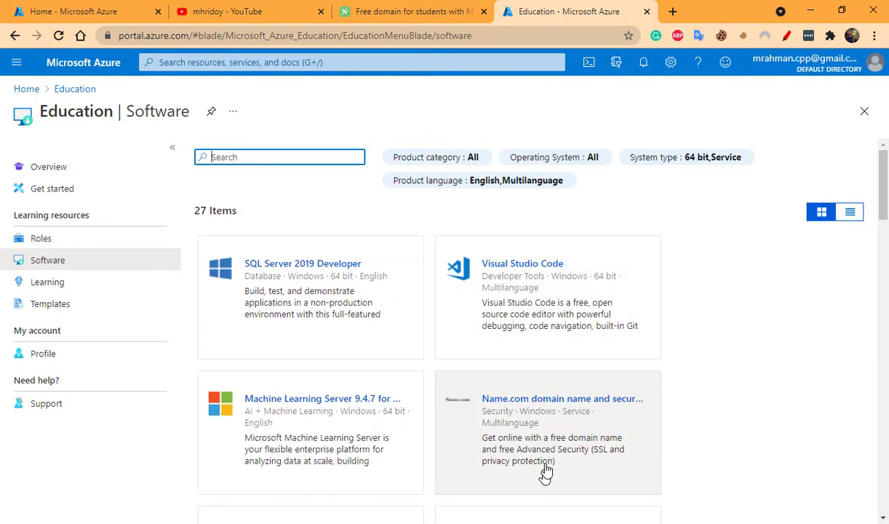
pyautogui.scroll(-3)
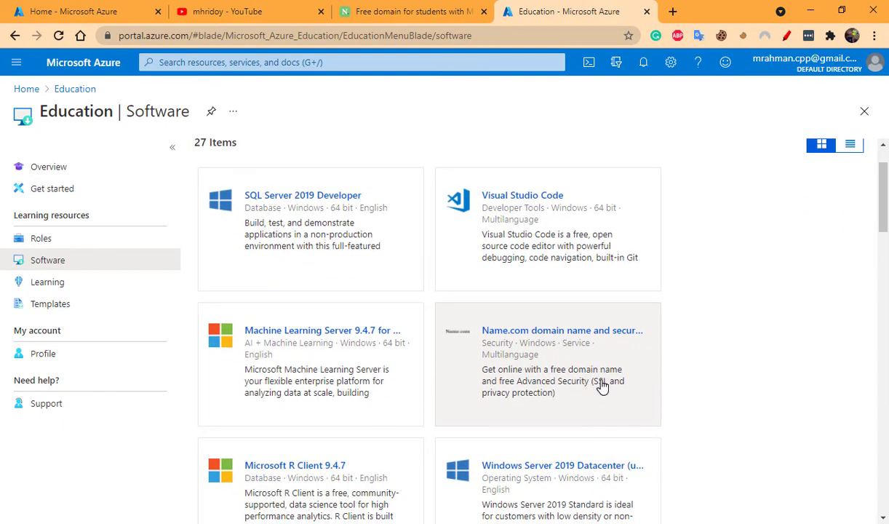
# Activate the Name.com domain offer and copy its promo-code activation URL.
pyautogui.click(562, 330)
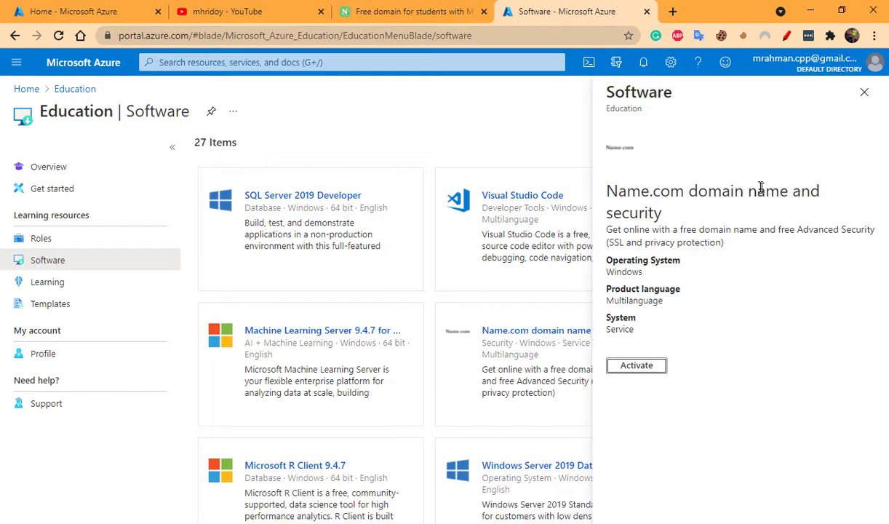
pyautogui.click(636, 365)
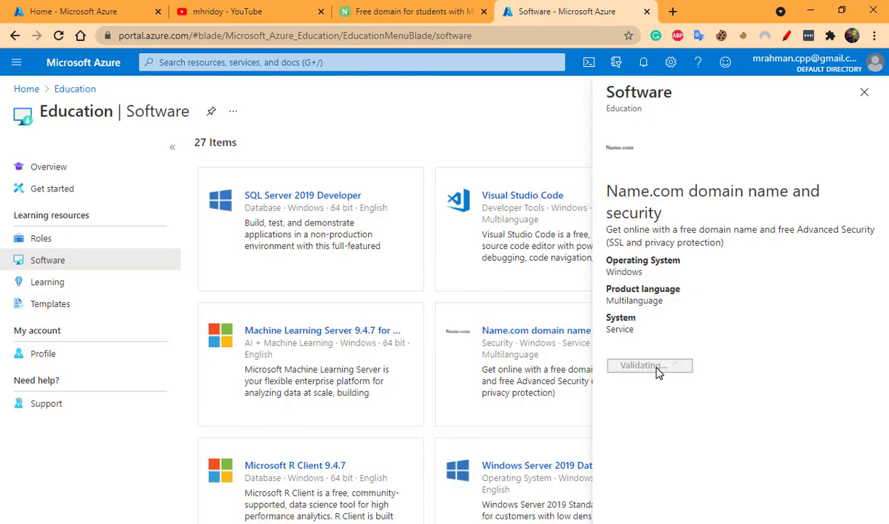
pyautogui.click(648, 365)
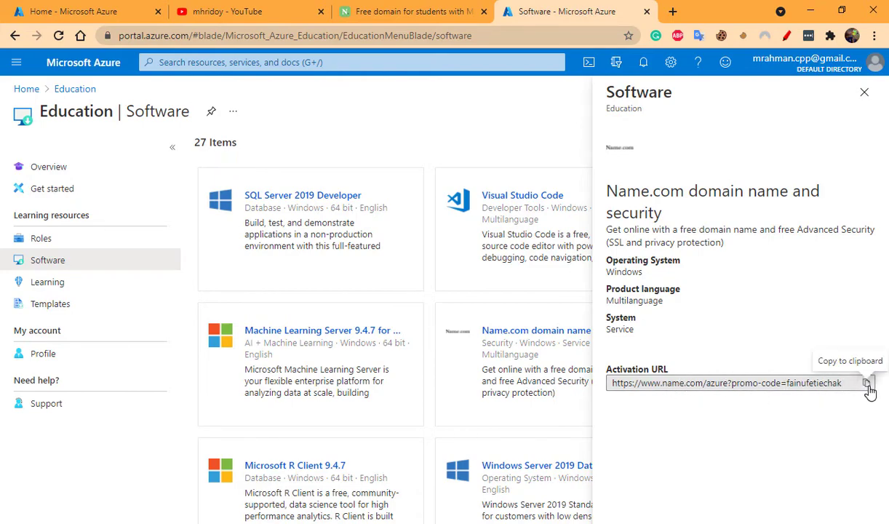
pyautogui.moveTo(782, 337)
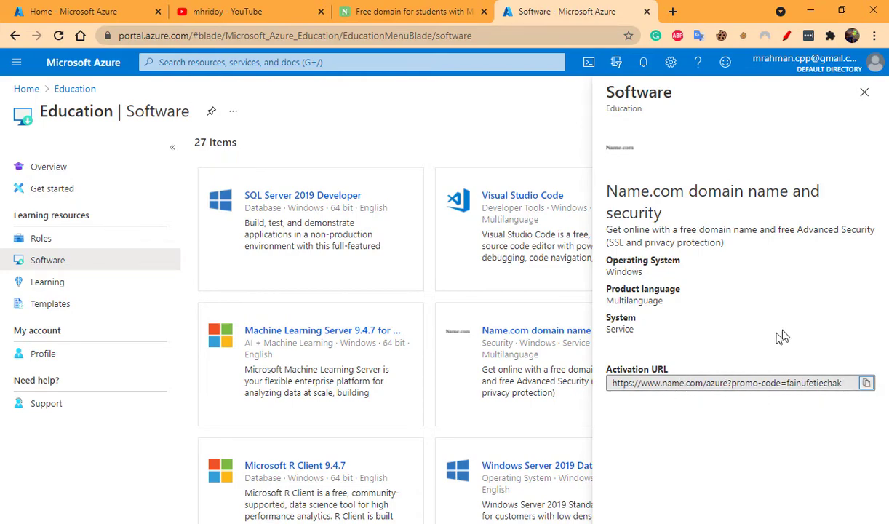
# On the Name.com promo page, search 'mhridoy' and add mhridoy.live to the cart.
pyautogui.click(413, 11)
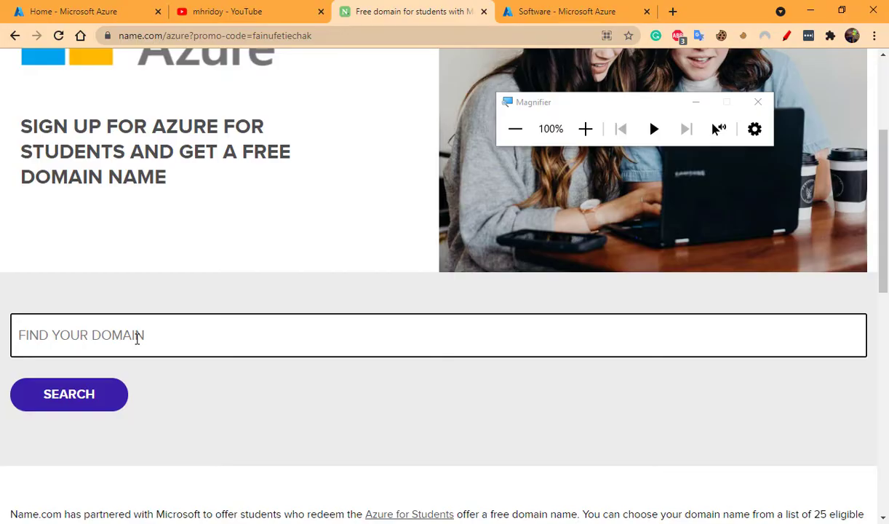
pyautogui.write('mhridoy')
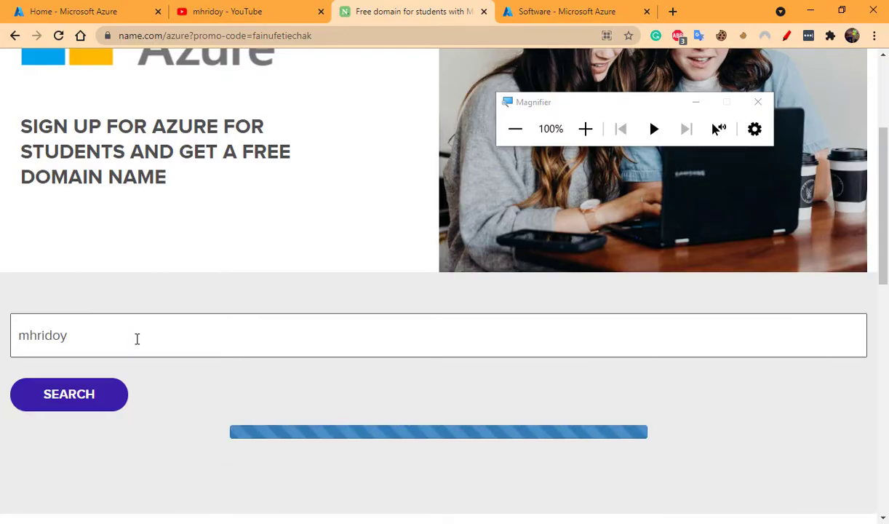
pyautogui.click(68, 393)
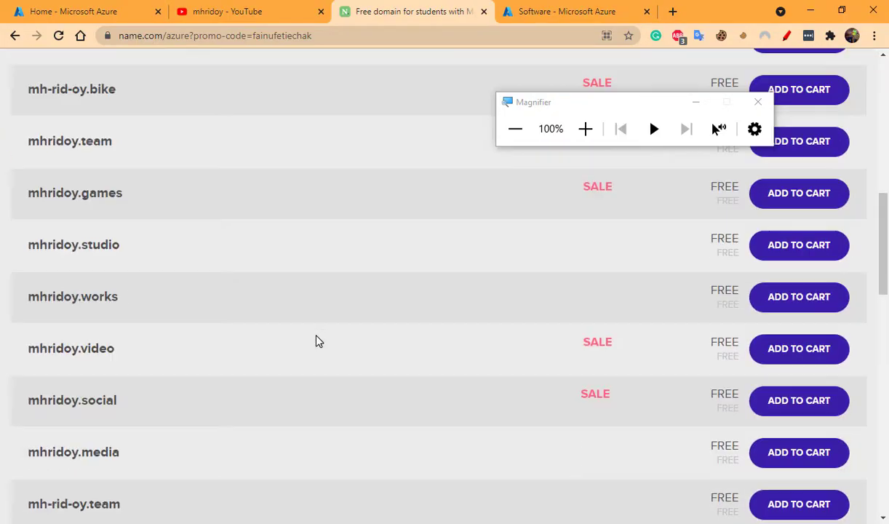
pyautogui.scroll(-3)
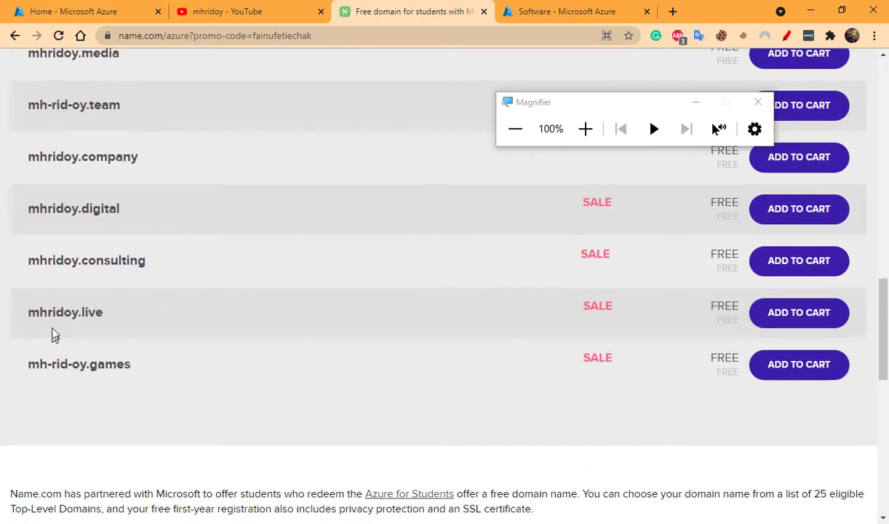
pyautogui.click(799, 312)
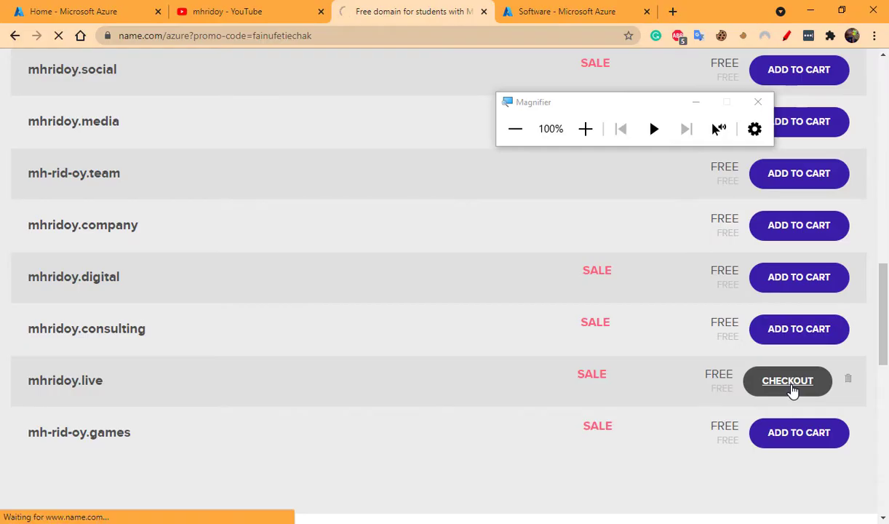
# Check out mhridoy.live, skipping the upgrade offers, to reach the $0.00 cart review.
pyautogui.click(787, 380)
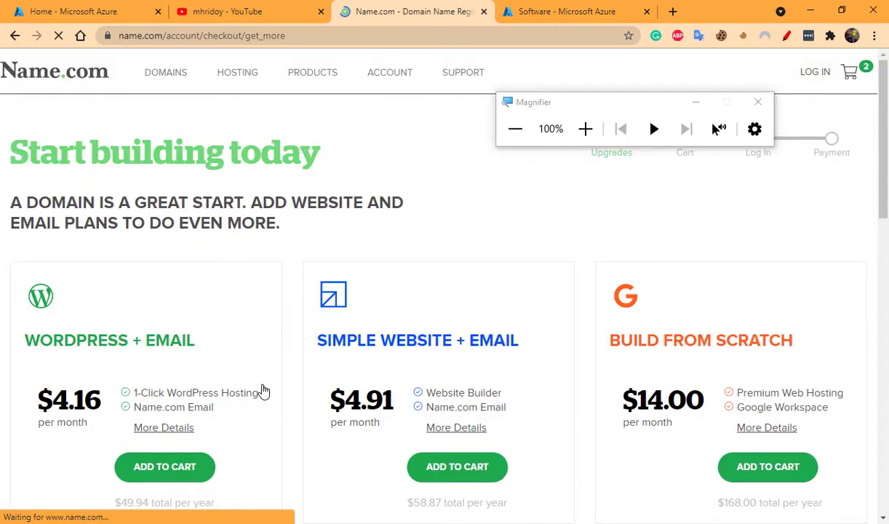
pyautogui.scroll(-3)
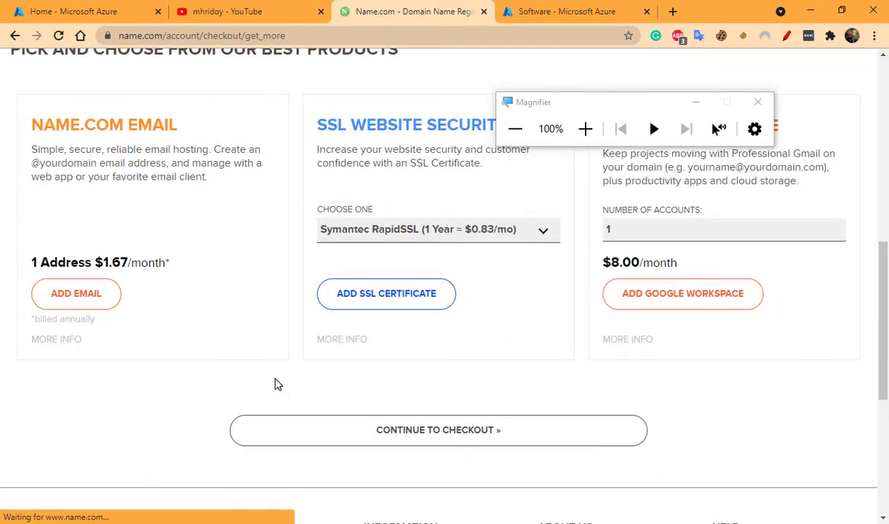
pyautogui.scroll(-3)
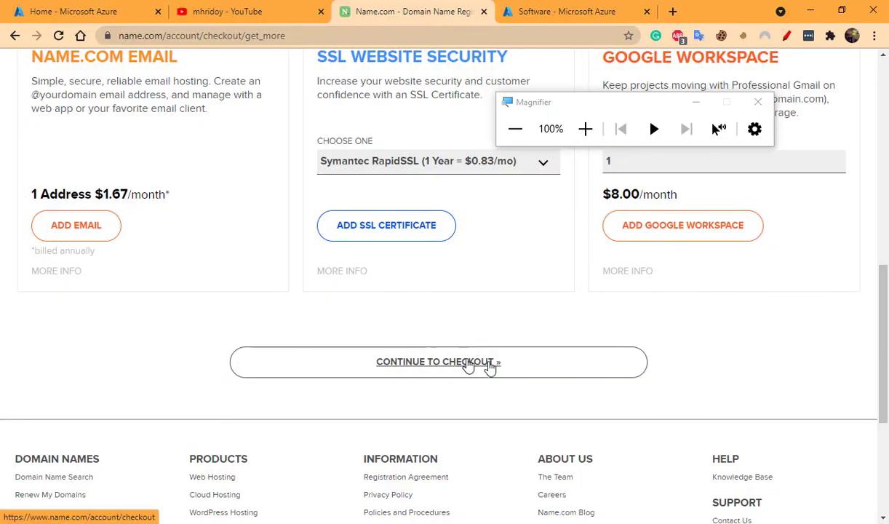
pyautogui.click(437, 362)
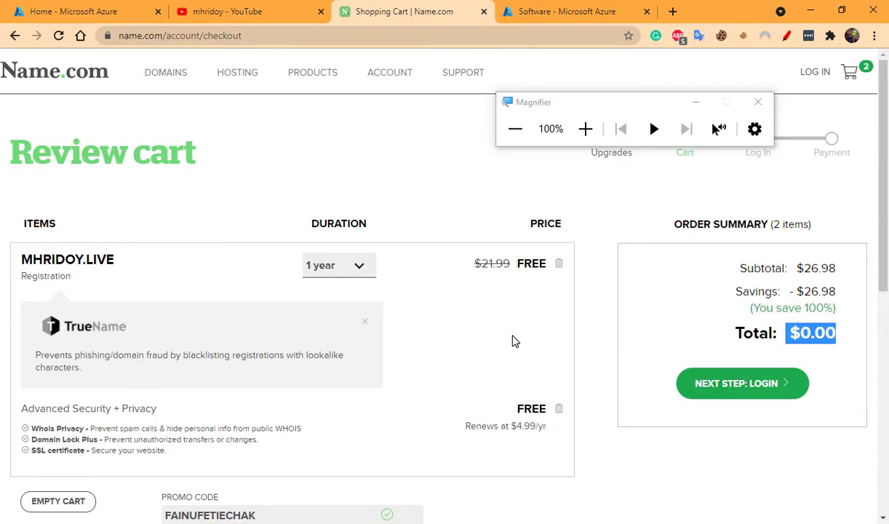
pyautogui.scroll(-3)
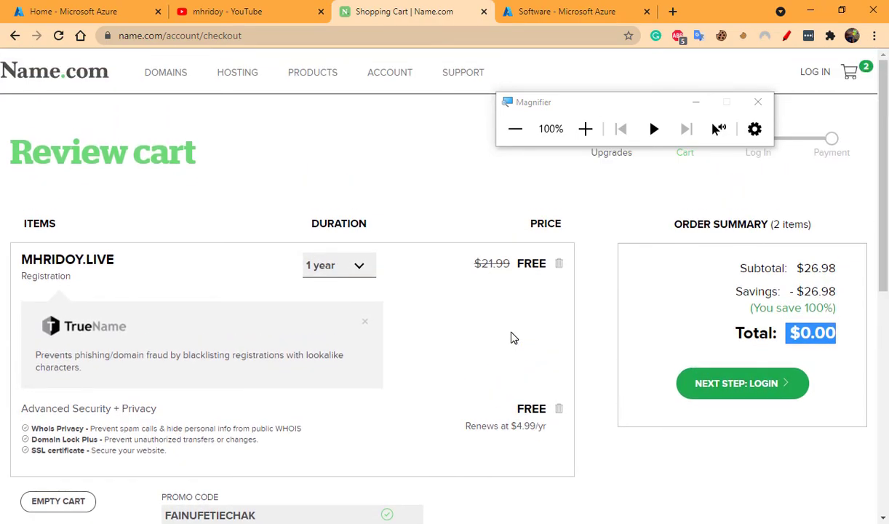
pyautogui.scroll(-3)
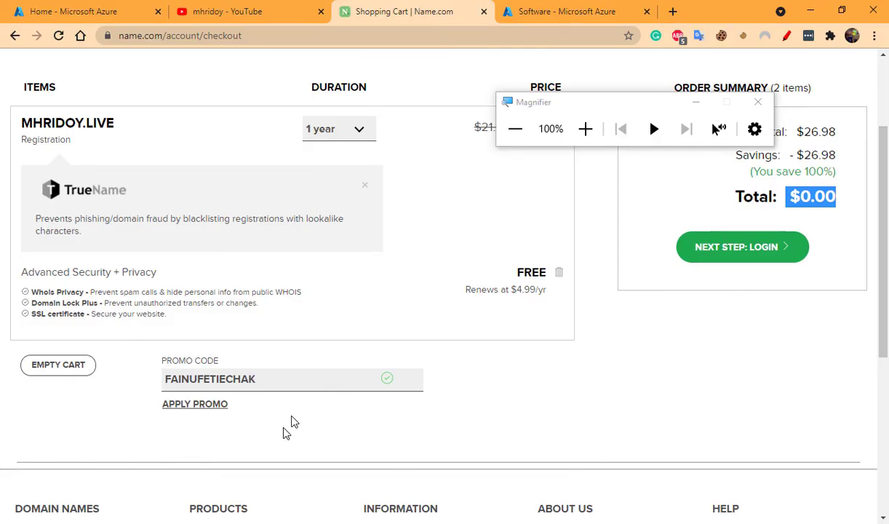
pyautogui.scroll(3)
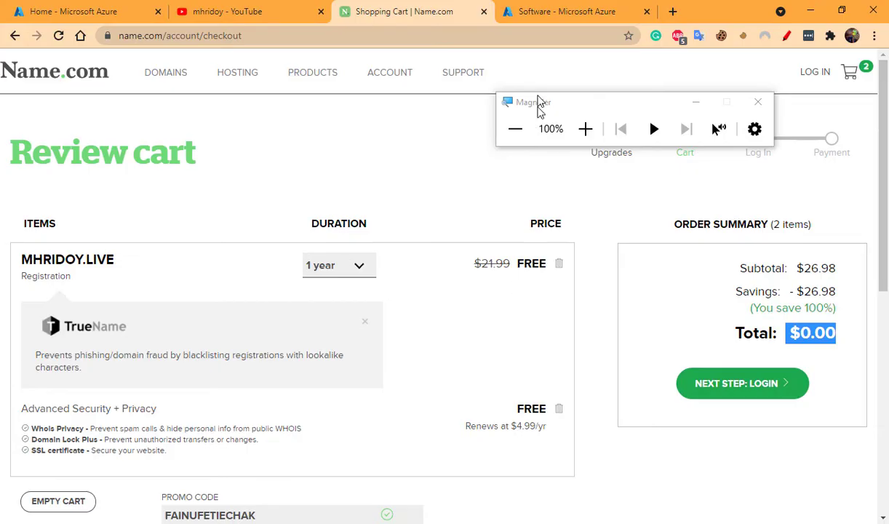
pyautogui.click(228, 11)
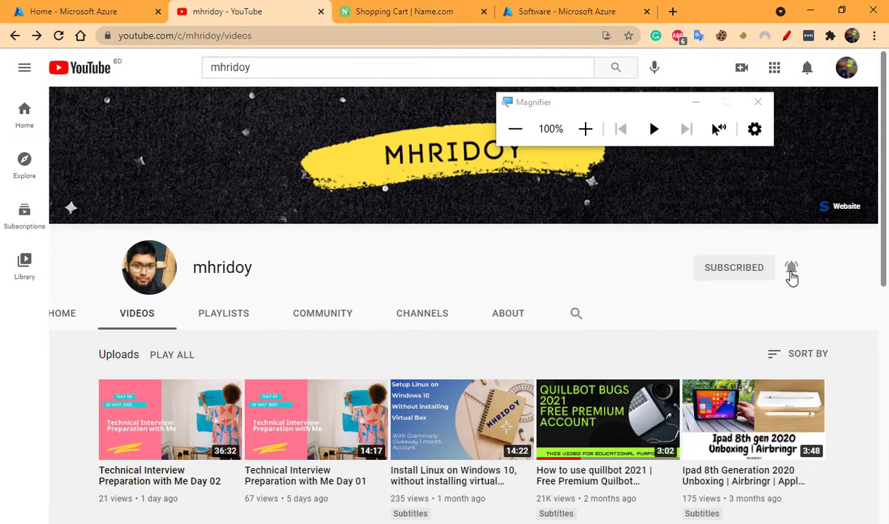
pyautogui.scroll(-3)
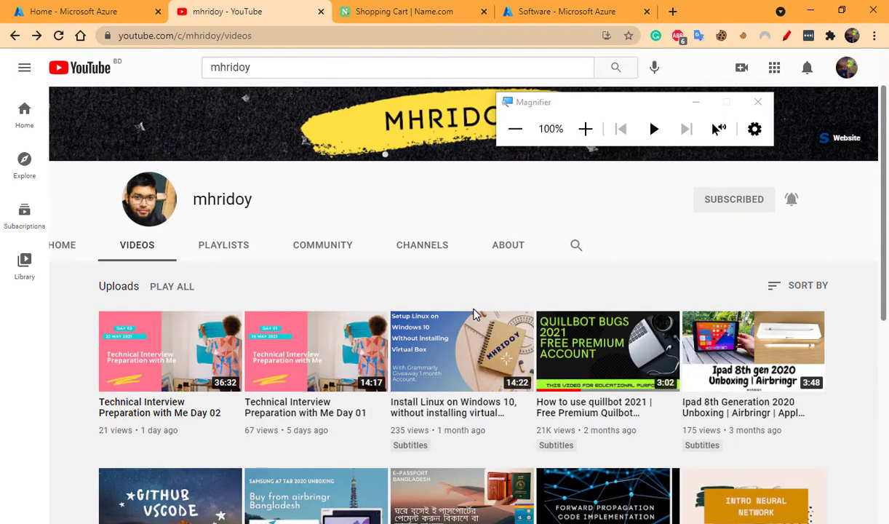
pyautogui.moveTo(476, 284)
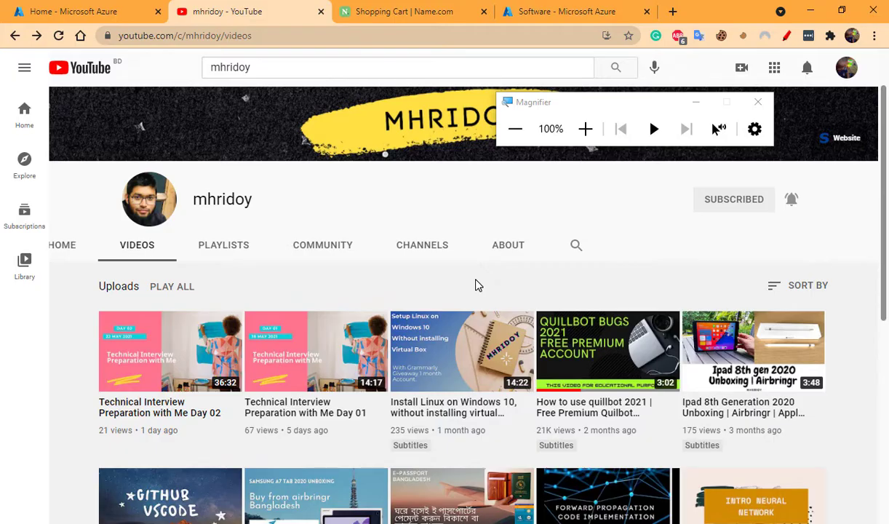